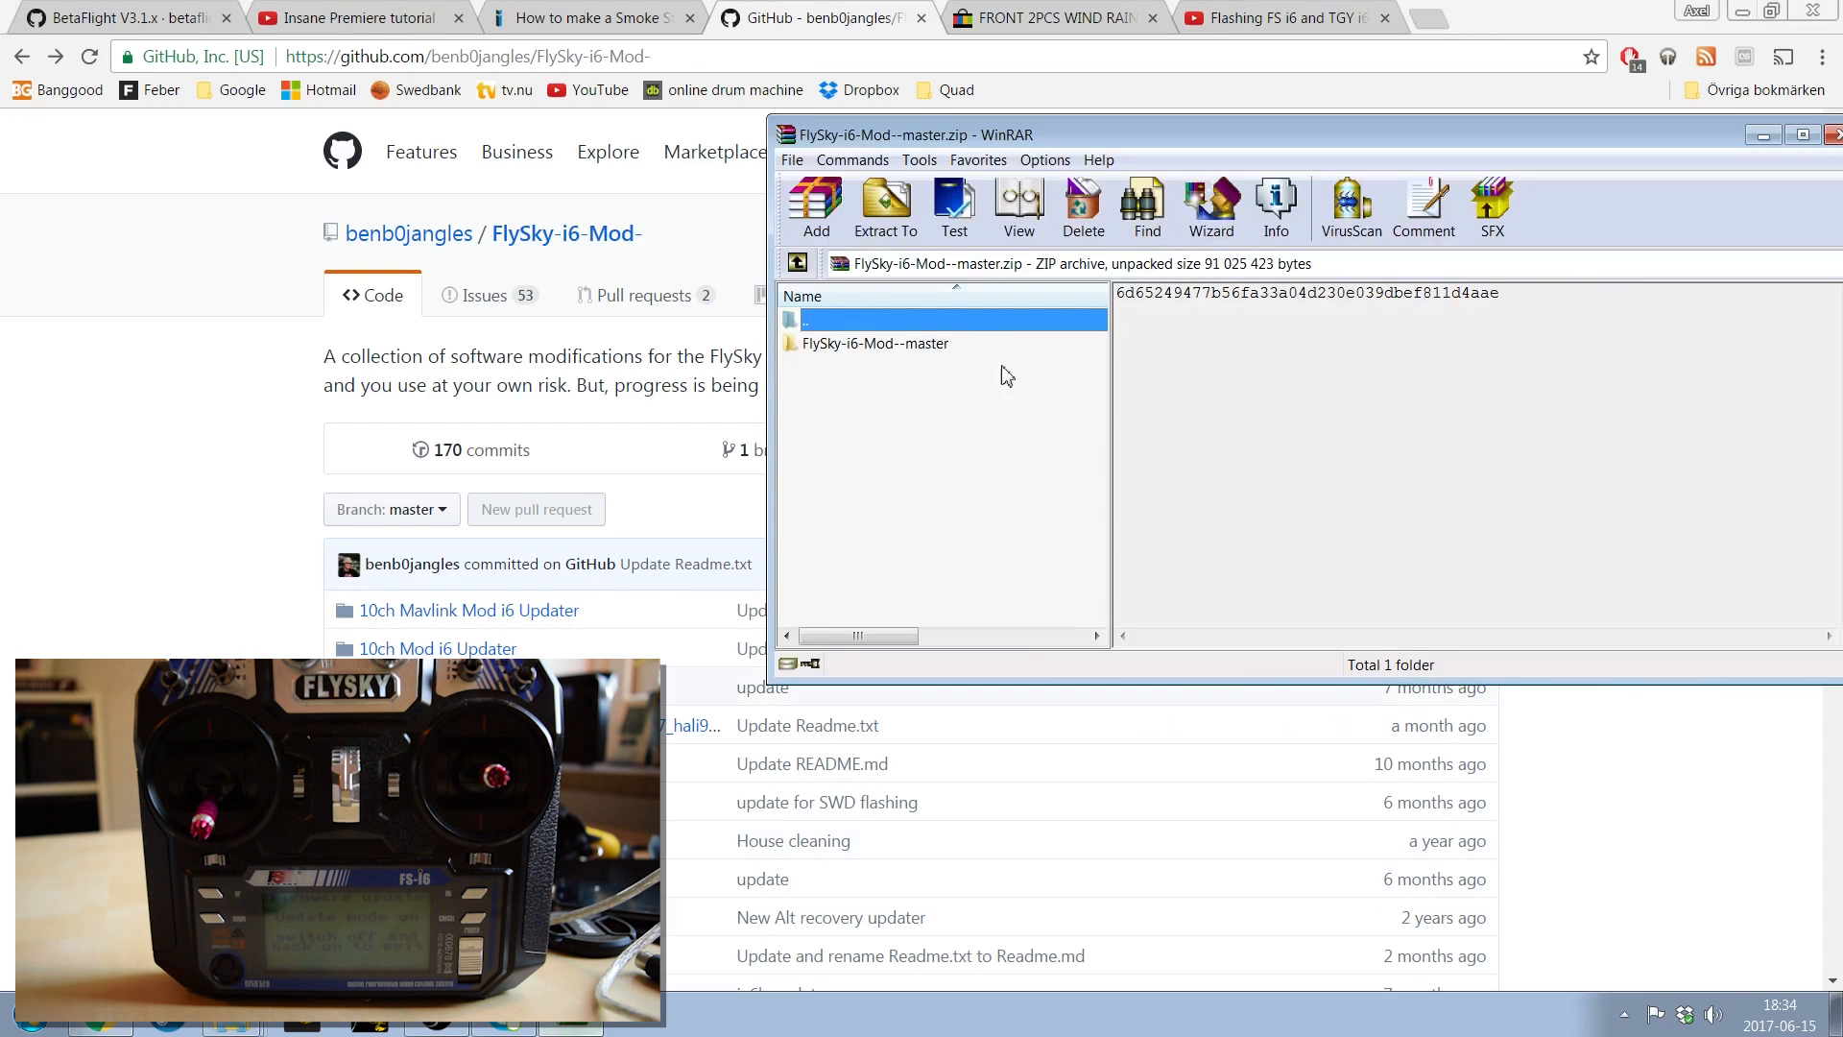
# Drill from FlySky-i6-Mod--master through 10ch Mod i6 Updater into 10ch_MOD_i6_Programmer_V1_5.
pyautogui.doubleClick(875, 342)
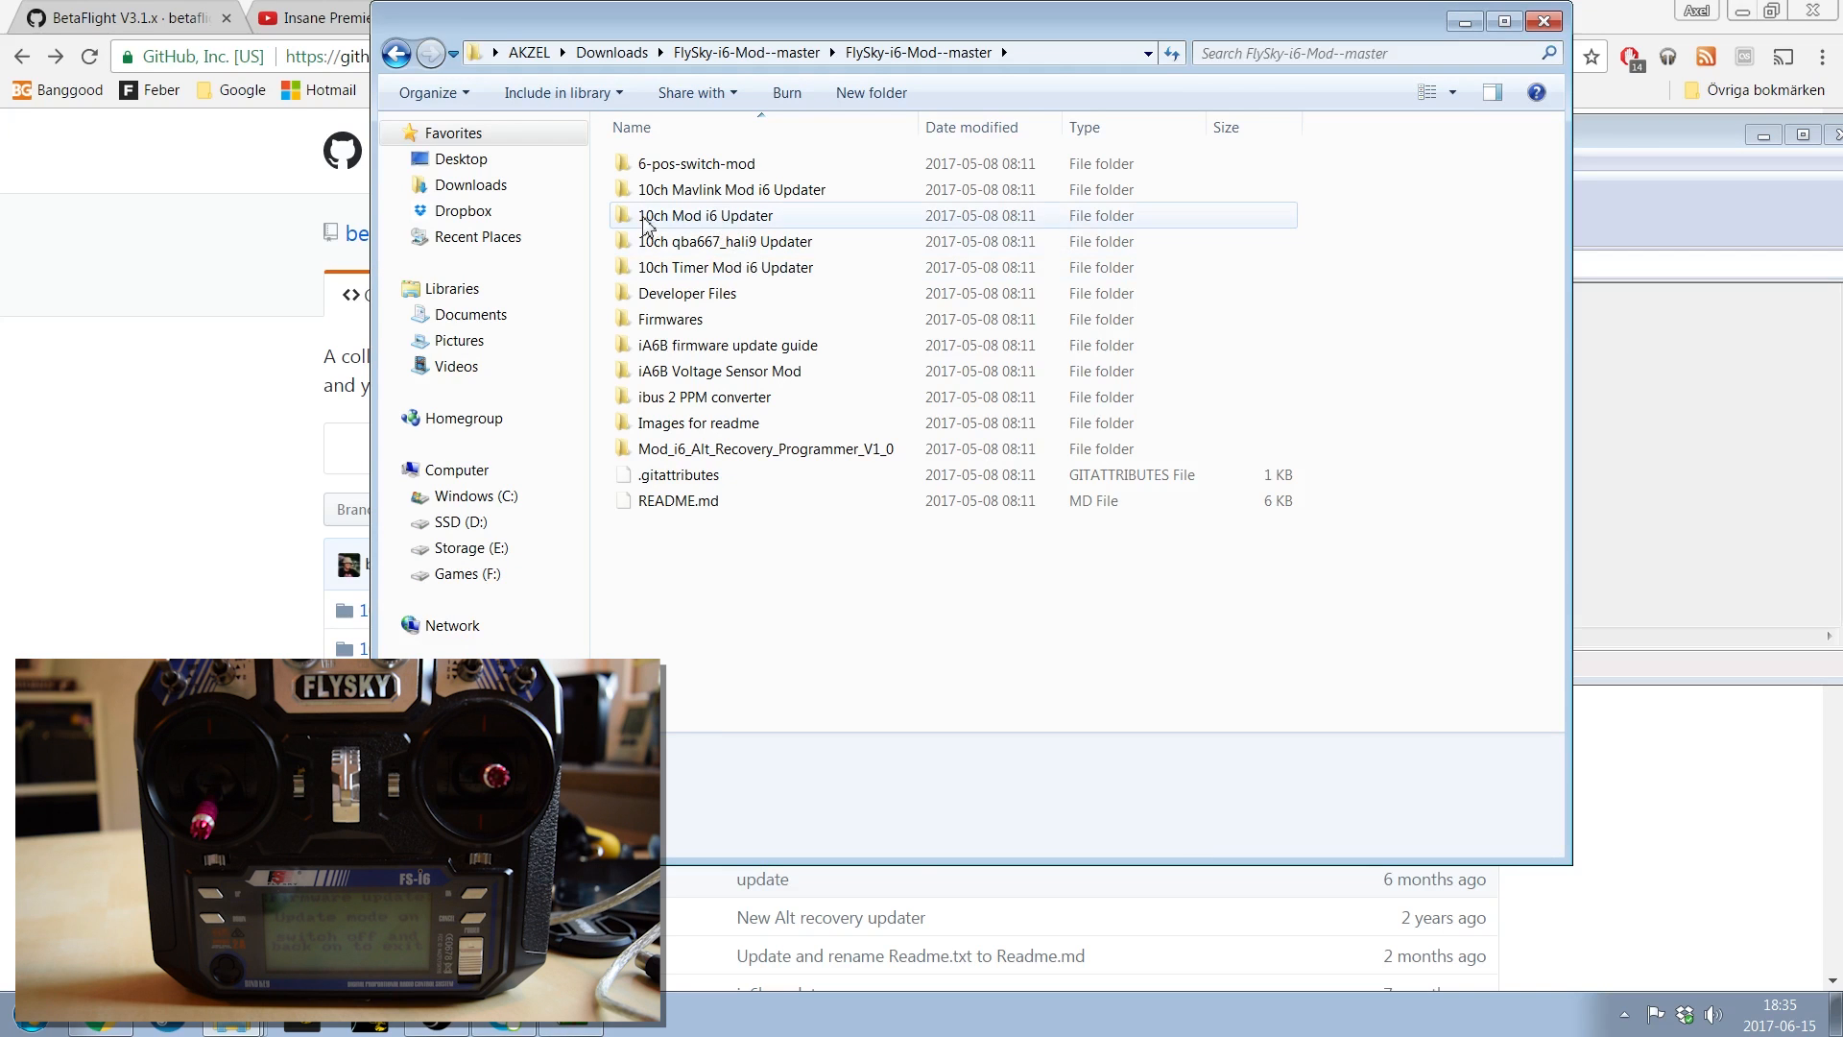
pyautogui.moveTo(714, 226)
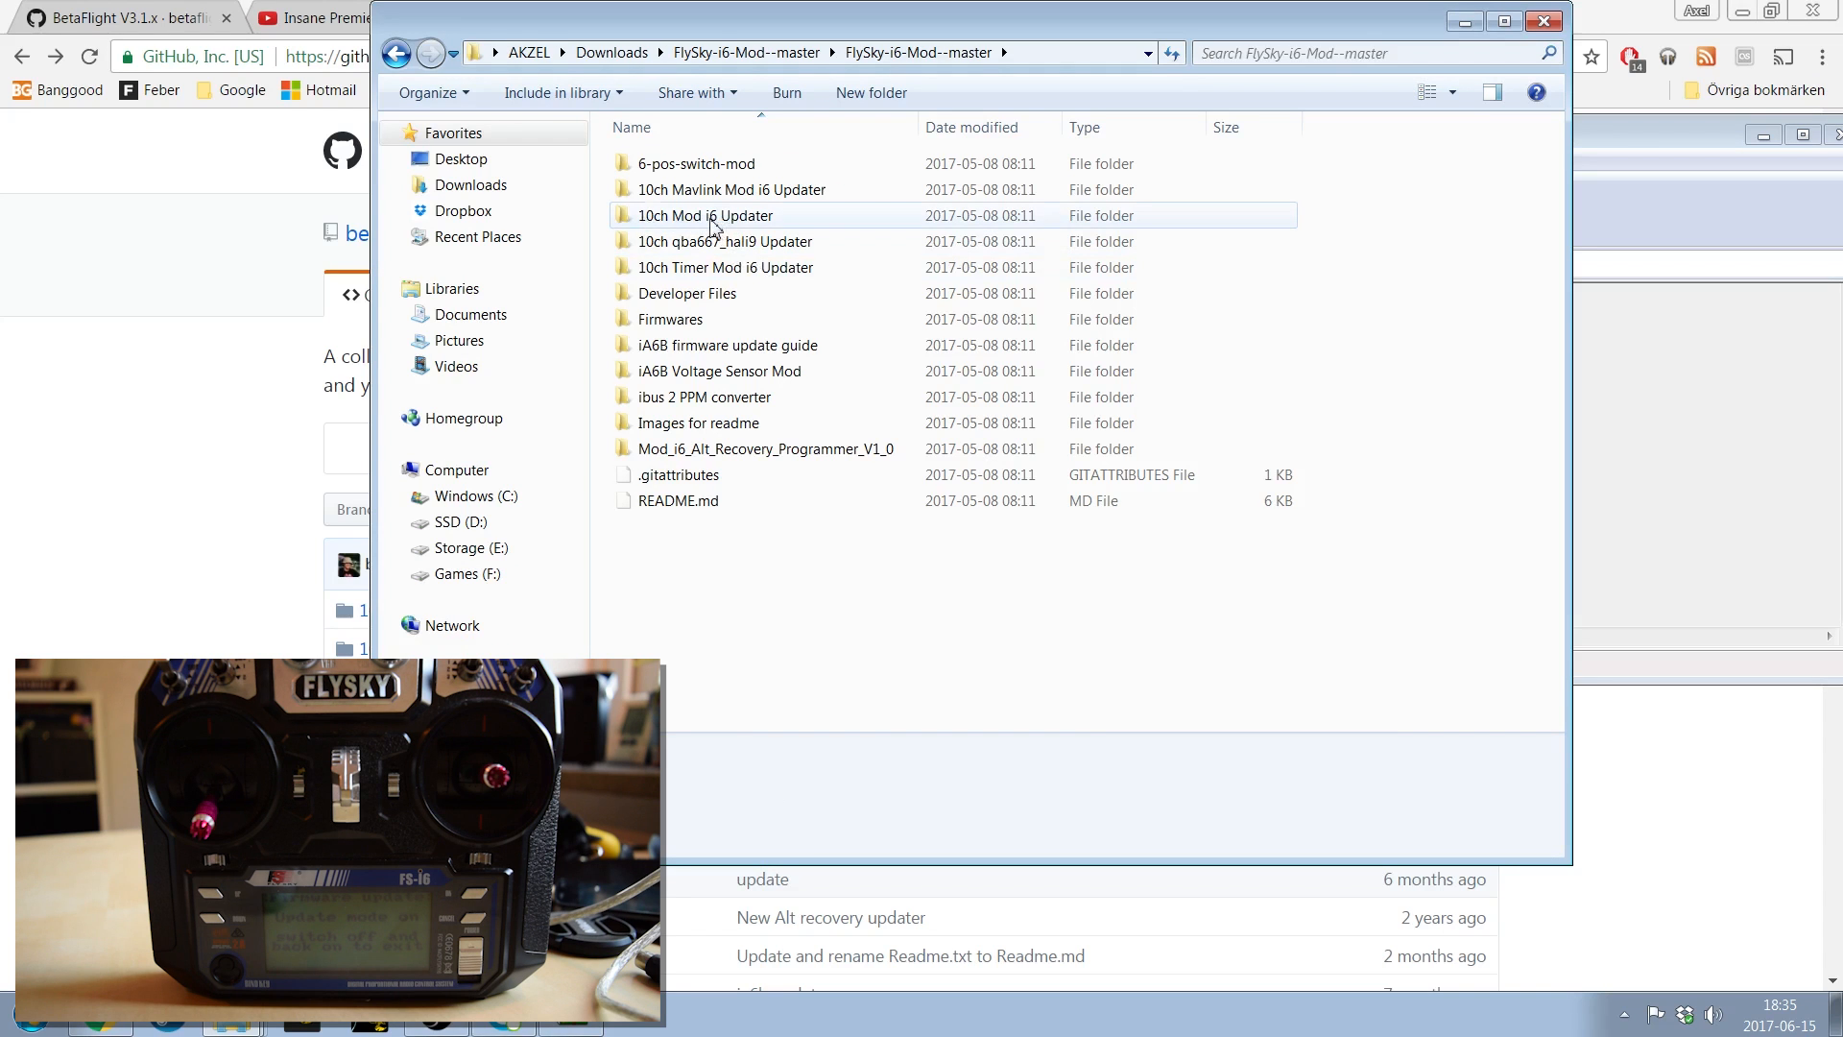
pyautogui.doubleClick(706, 215)
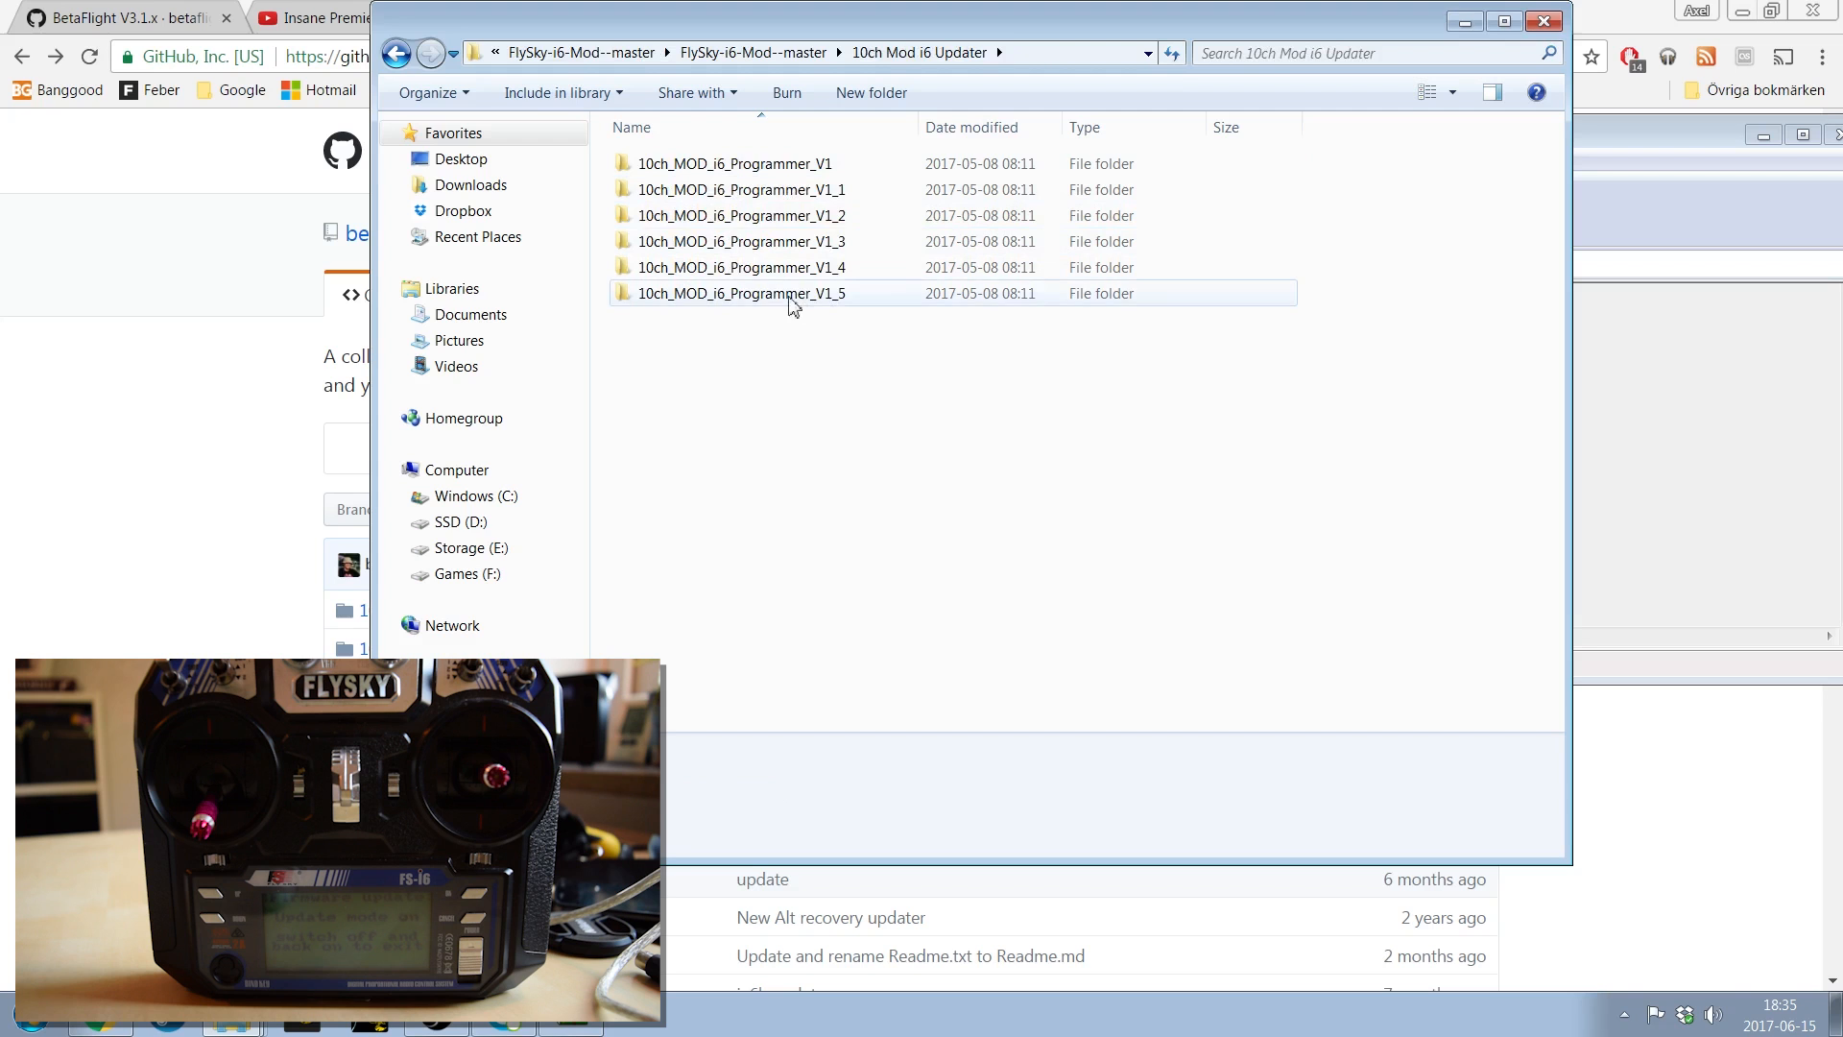
pyautogui.doubleClick(740, 293)
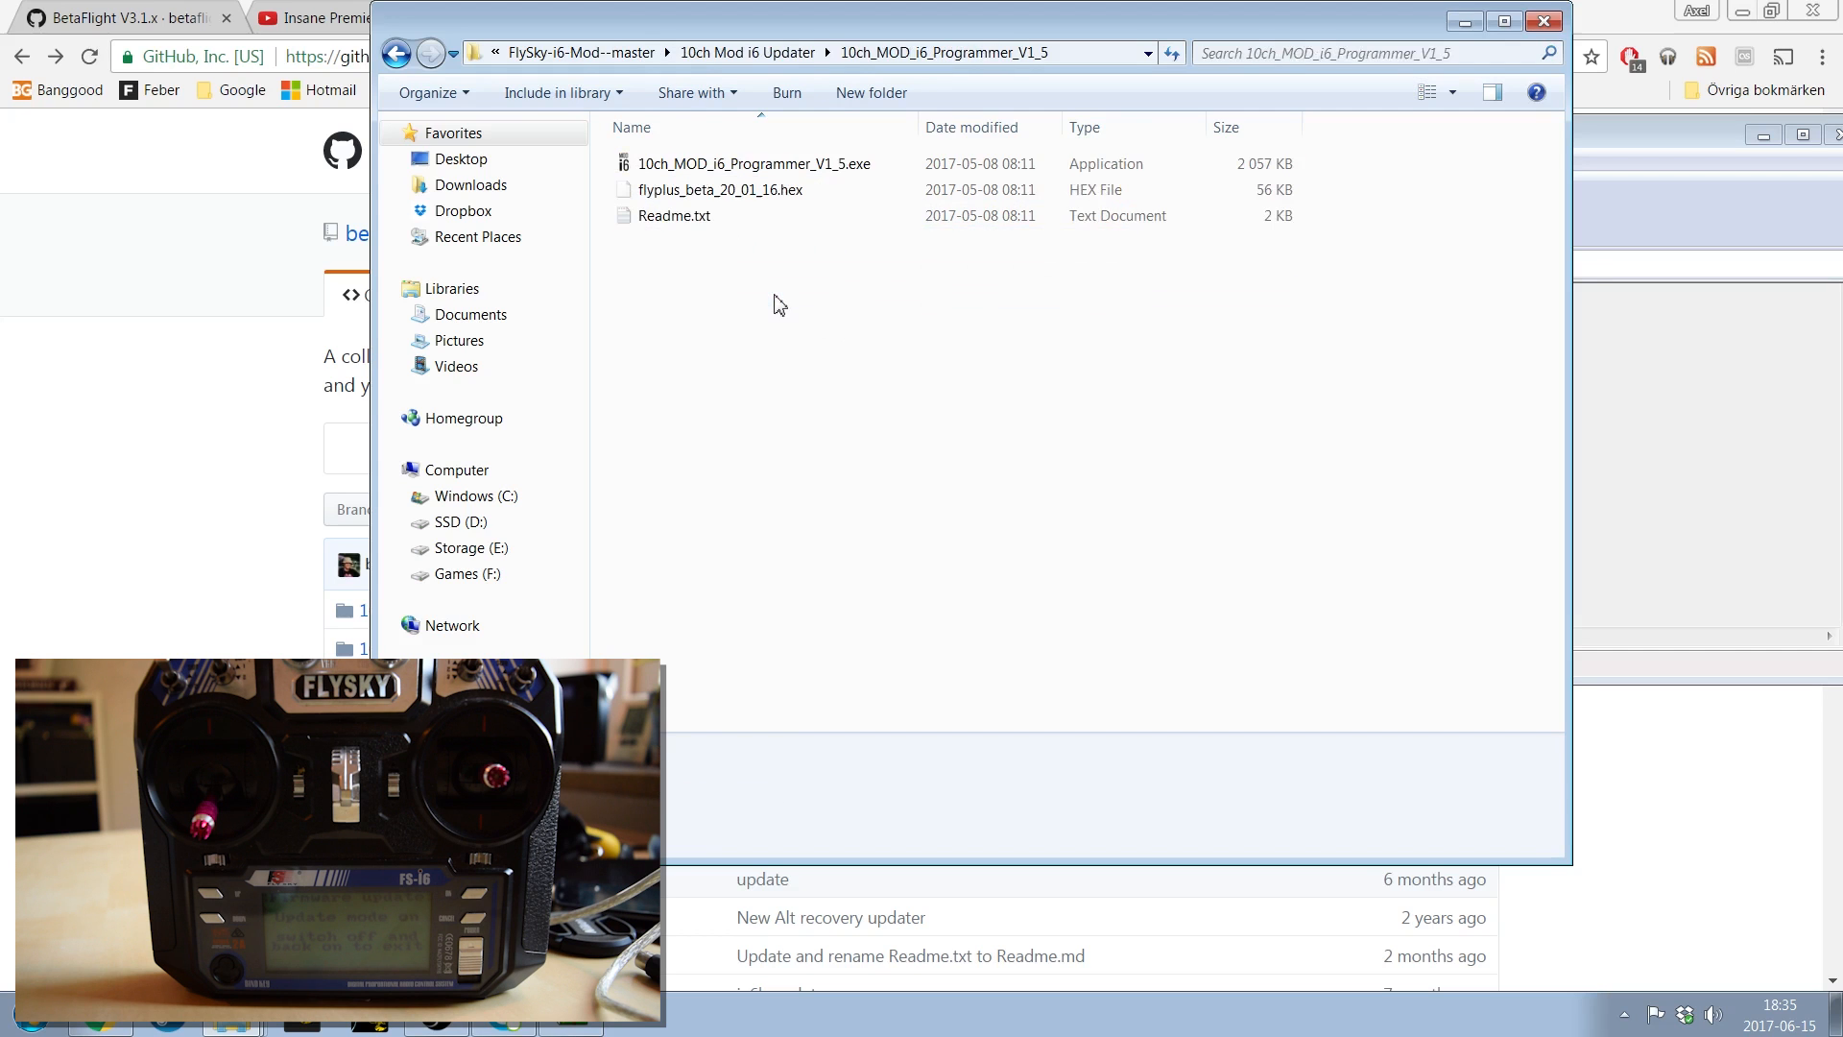
# Launch 10ch_MOD_i6_Programmer_V1_5.exe and accept the unverified-publisher Run warning.
pyautogui.doubleClick(752, 163)
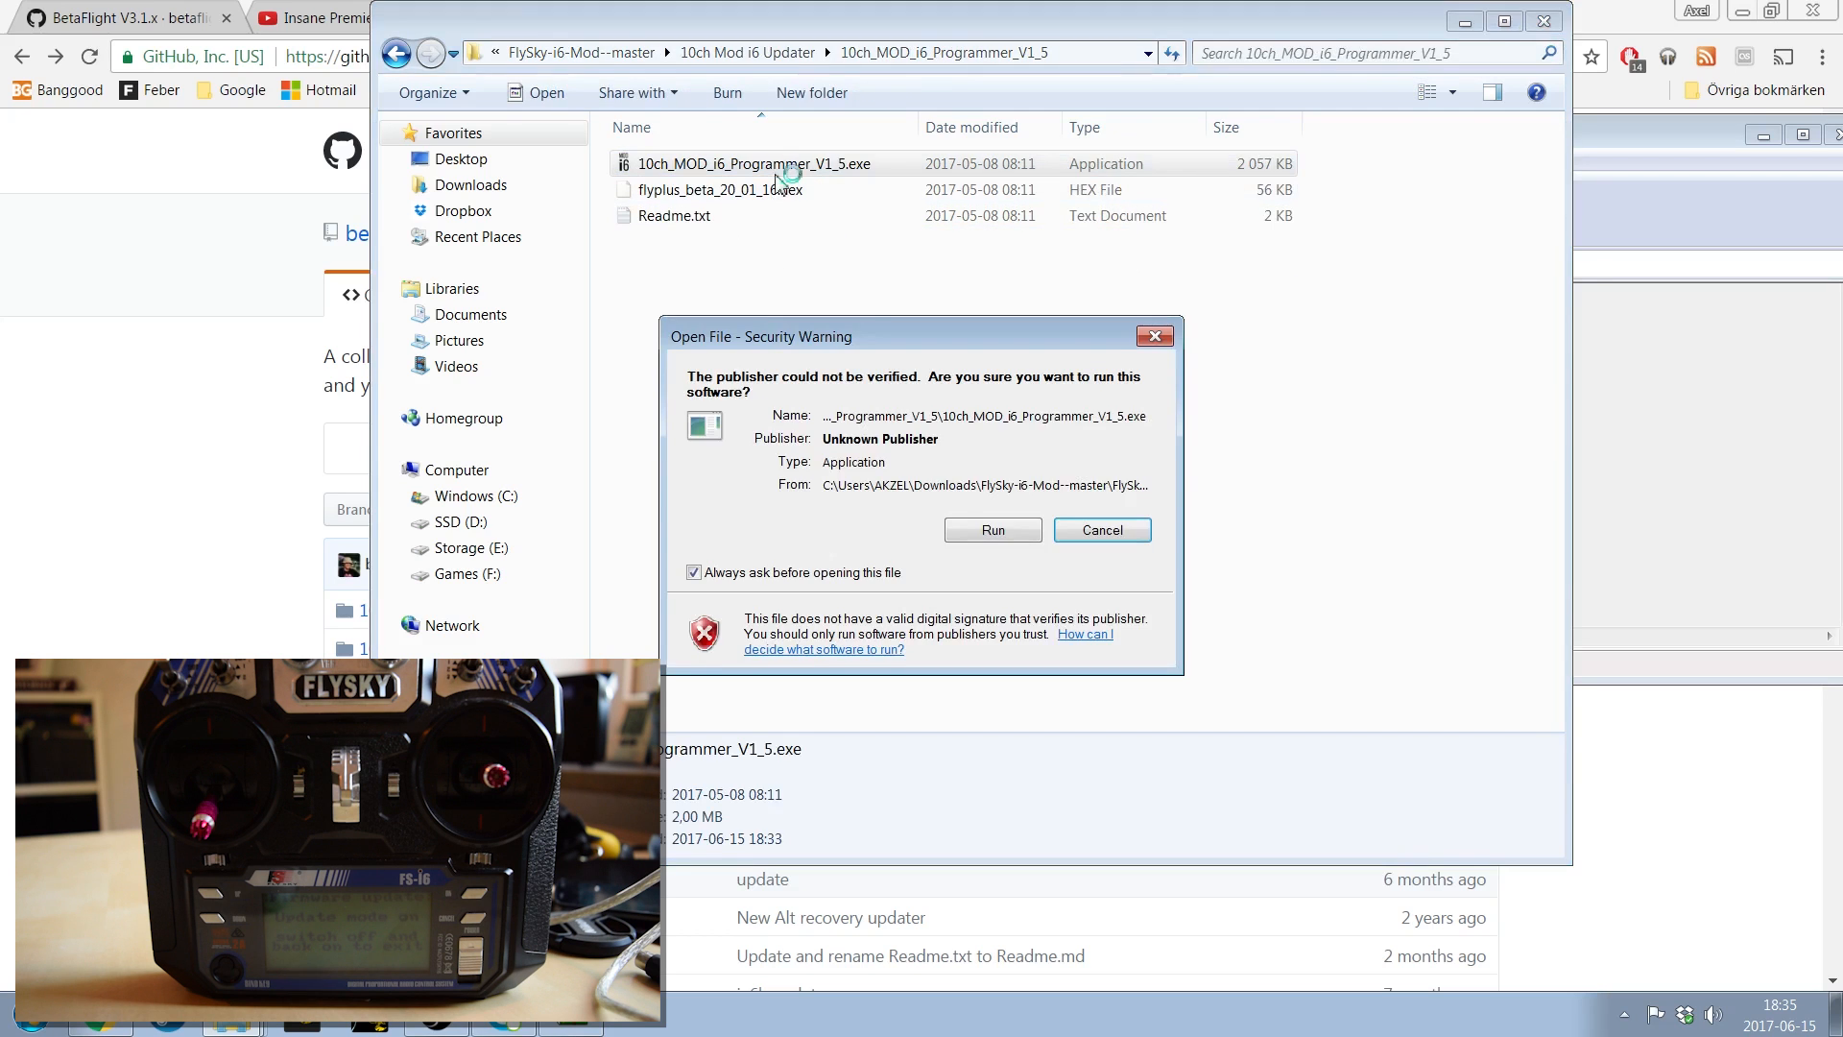
pyautogui.click(991, 529)
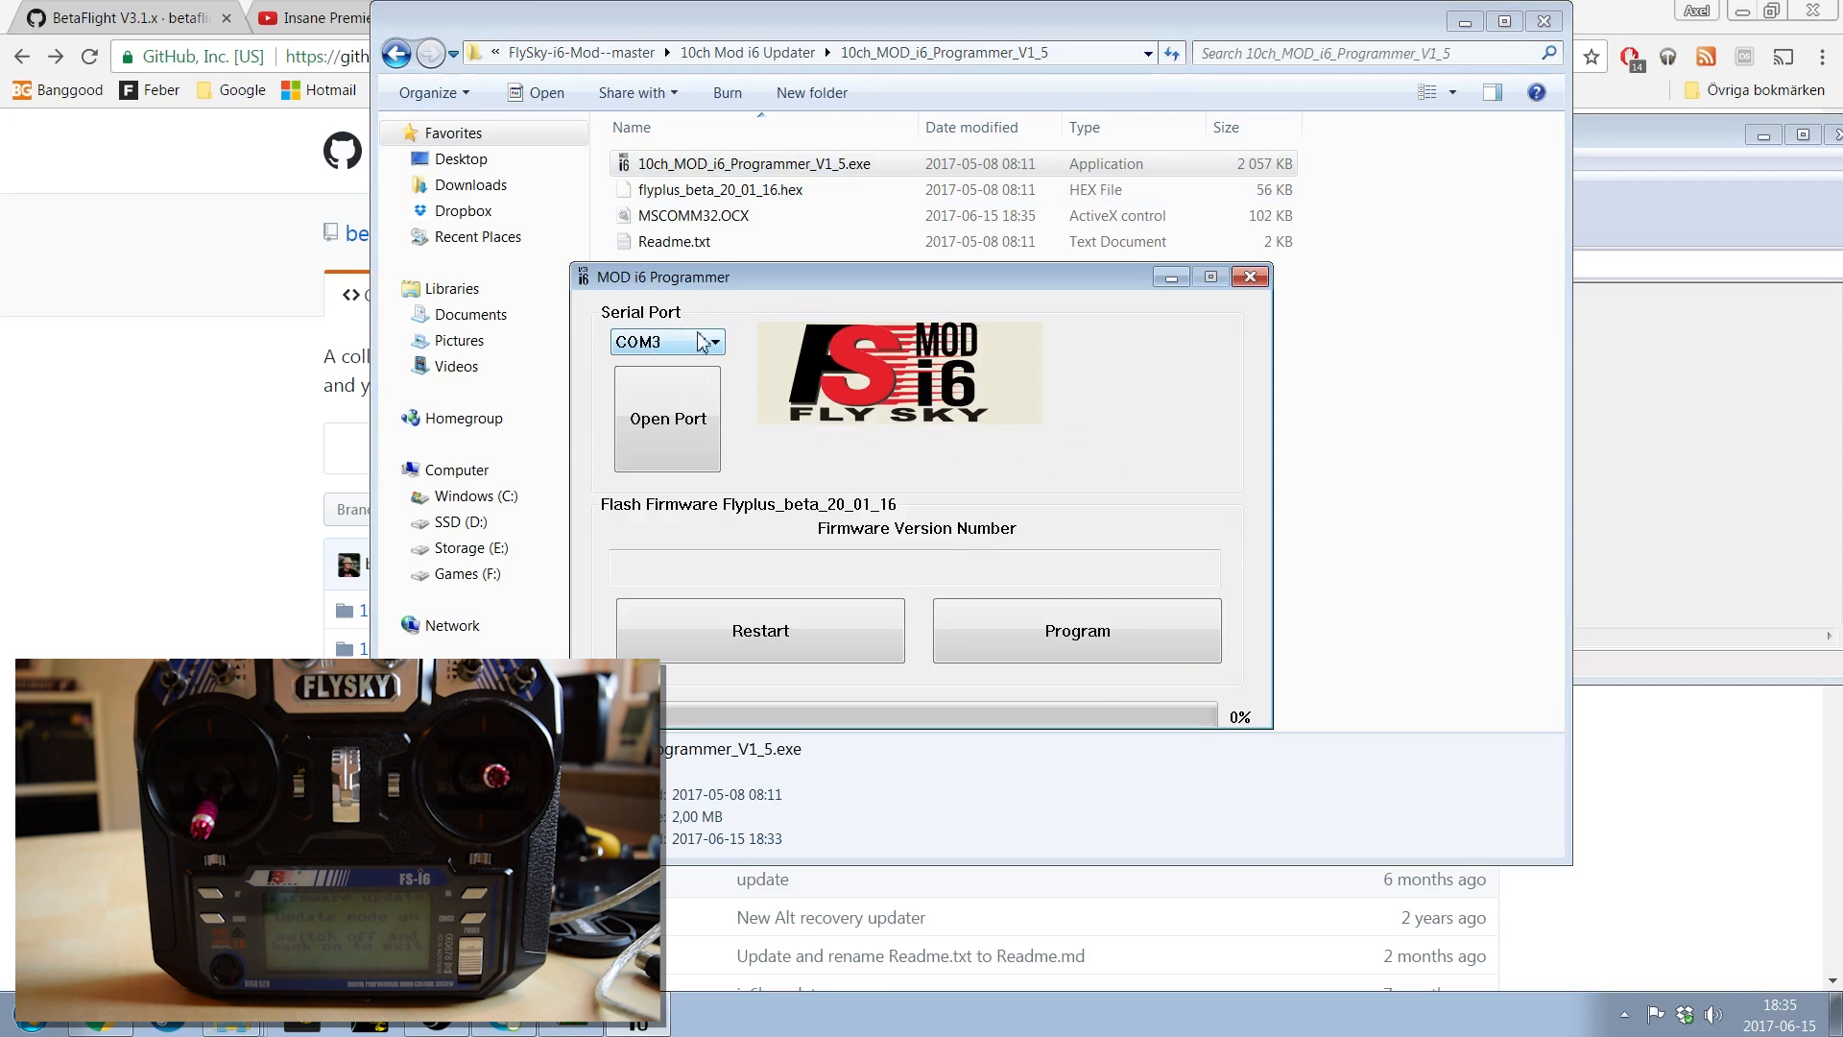
pyautogui.moveTo(703, 350)
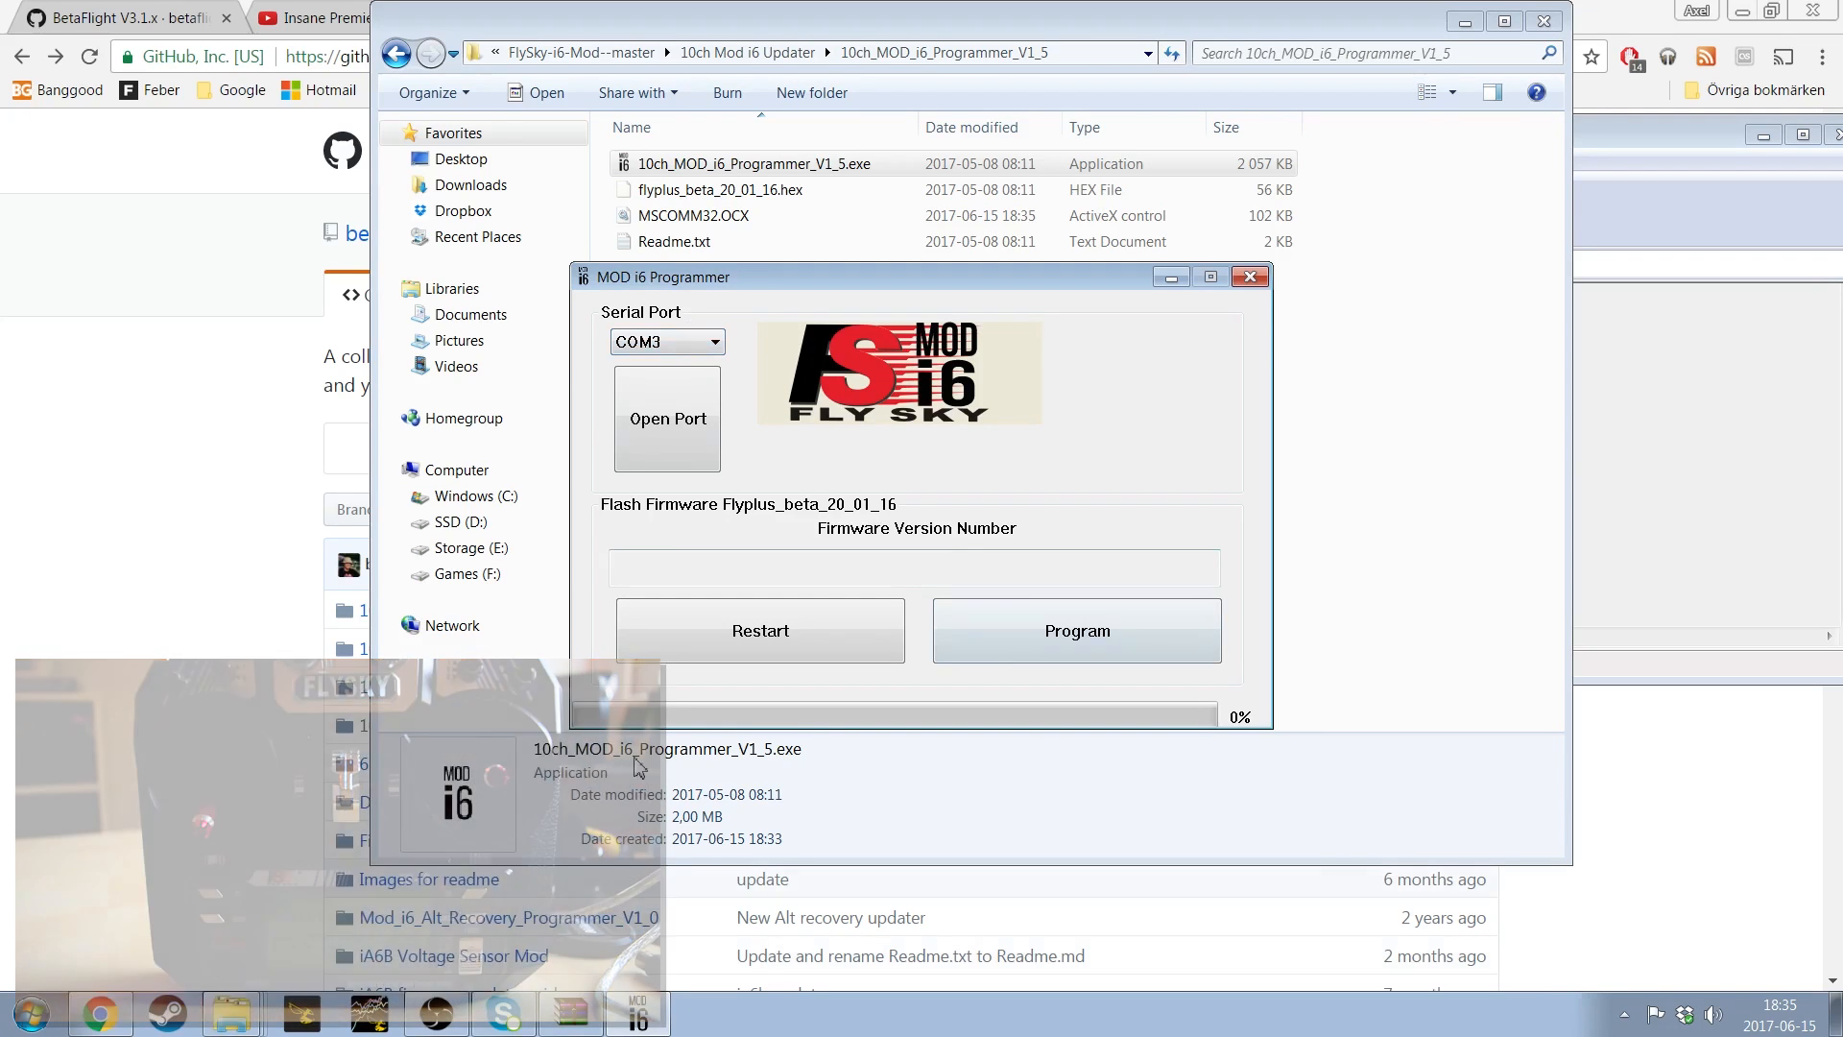
# Open Device Manager via Start search 'devi' and expand Ports (COM & LPT) to find COM3.
pyautogui.click(26, 1012)
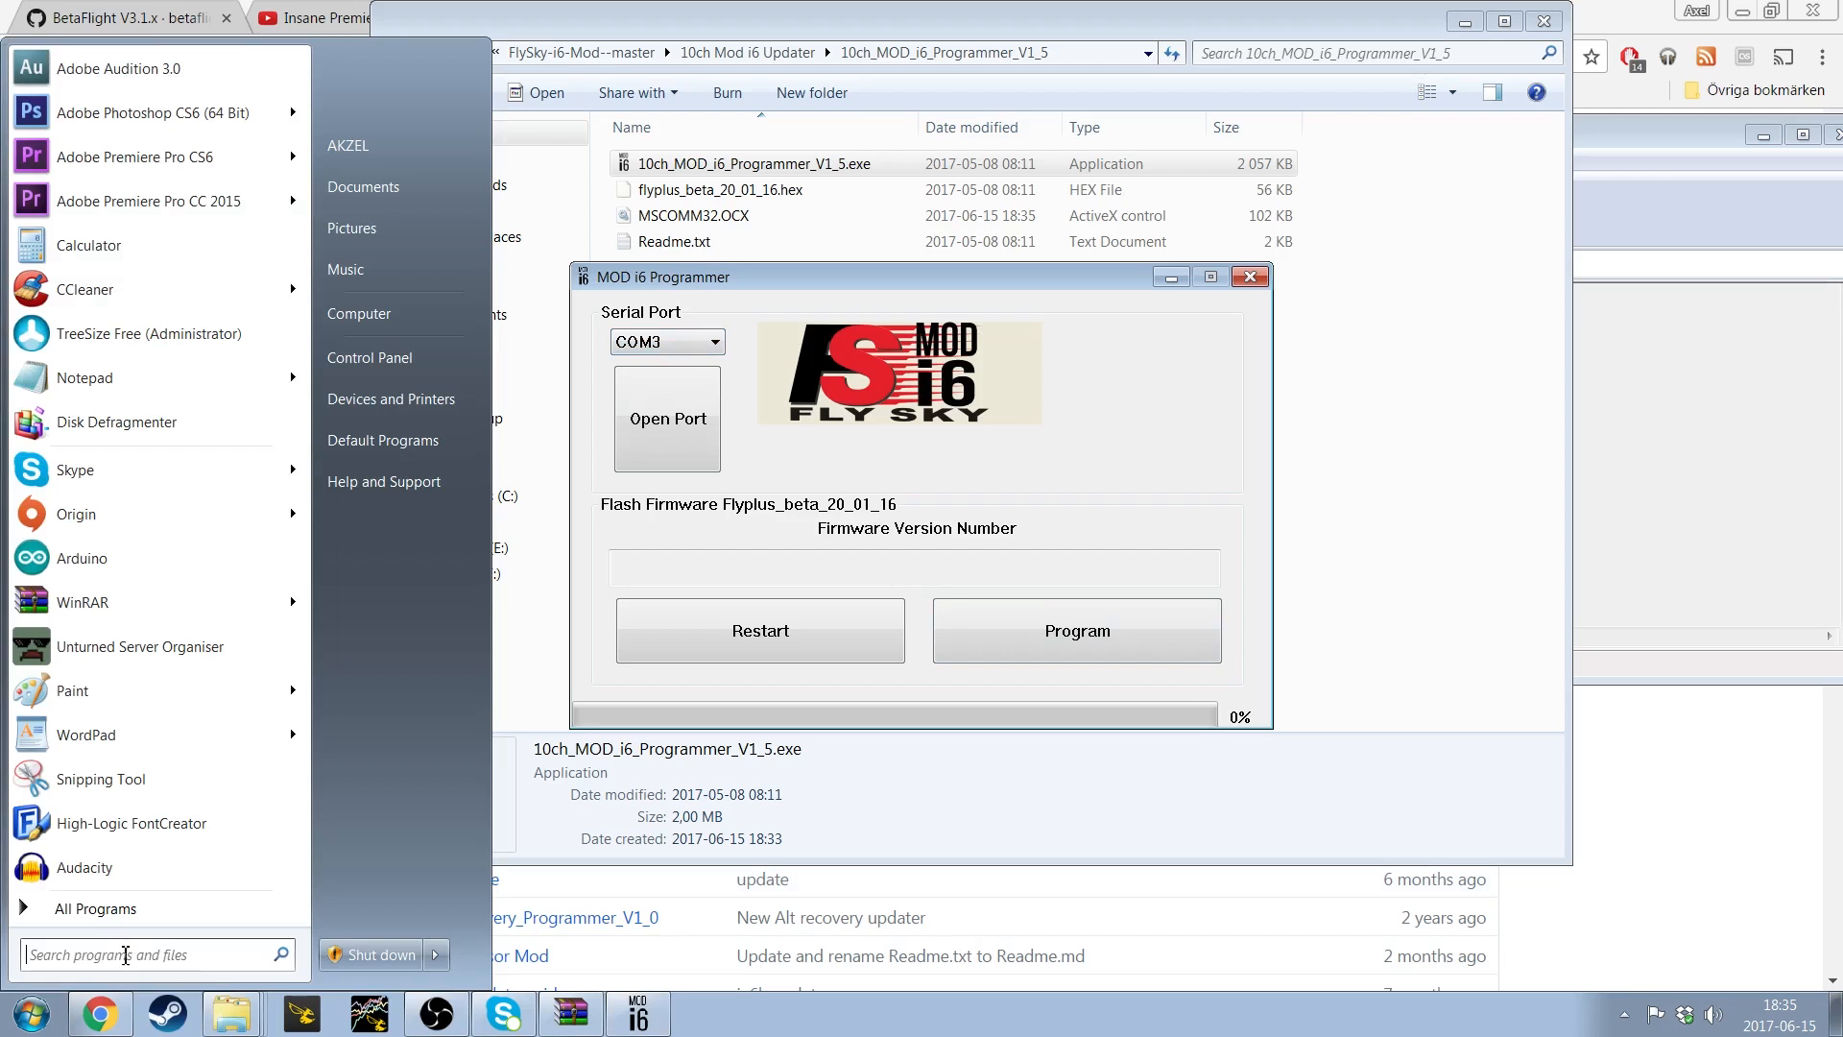
pyautogui.write('devi')
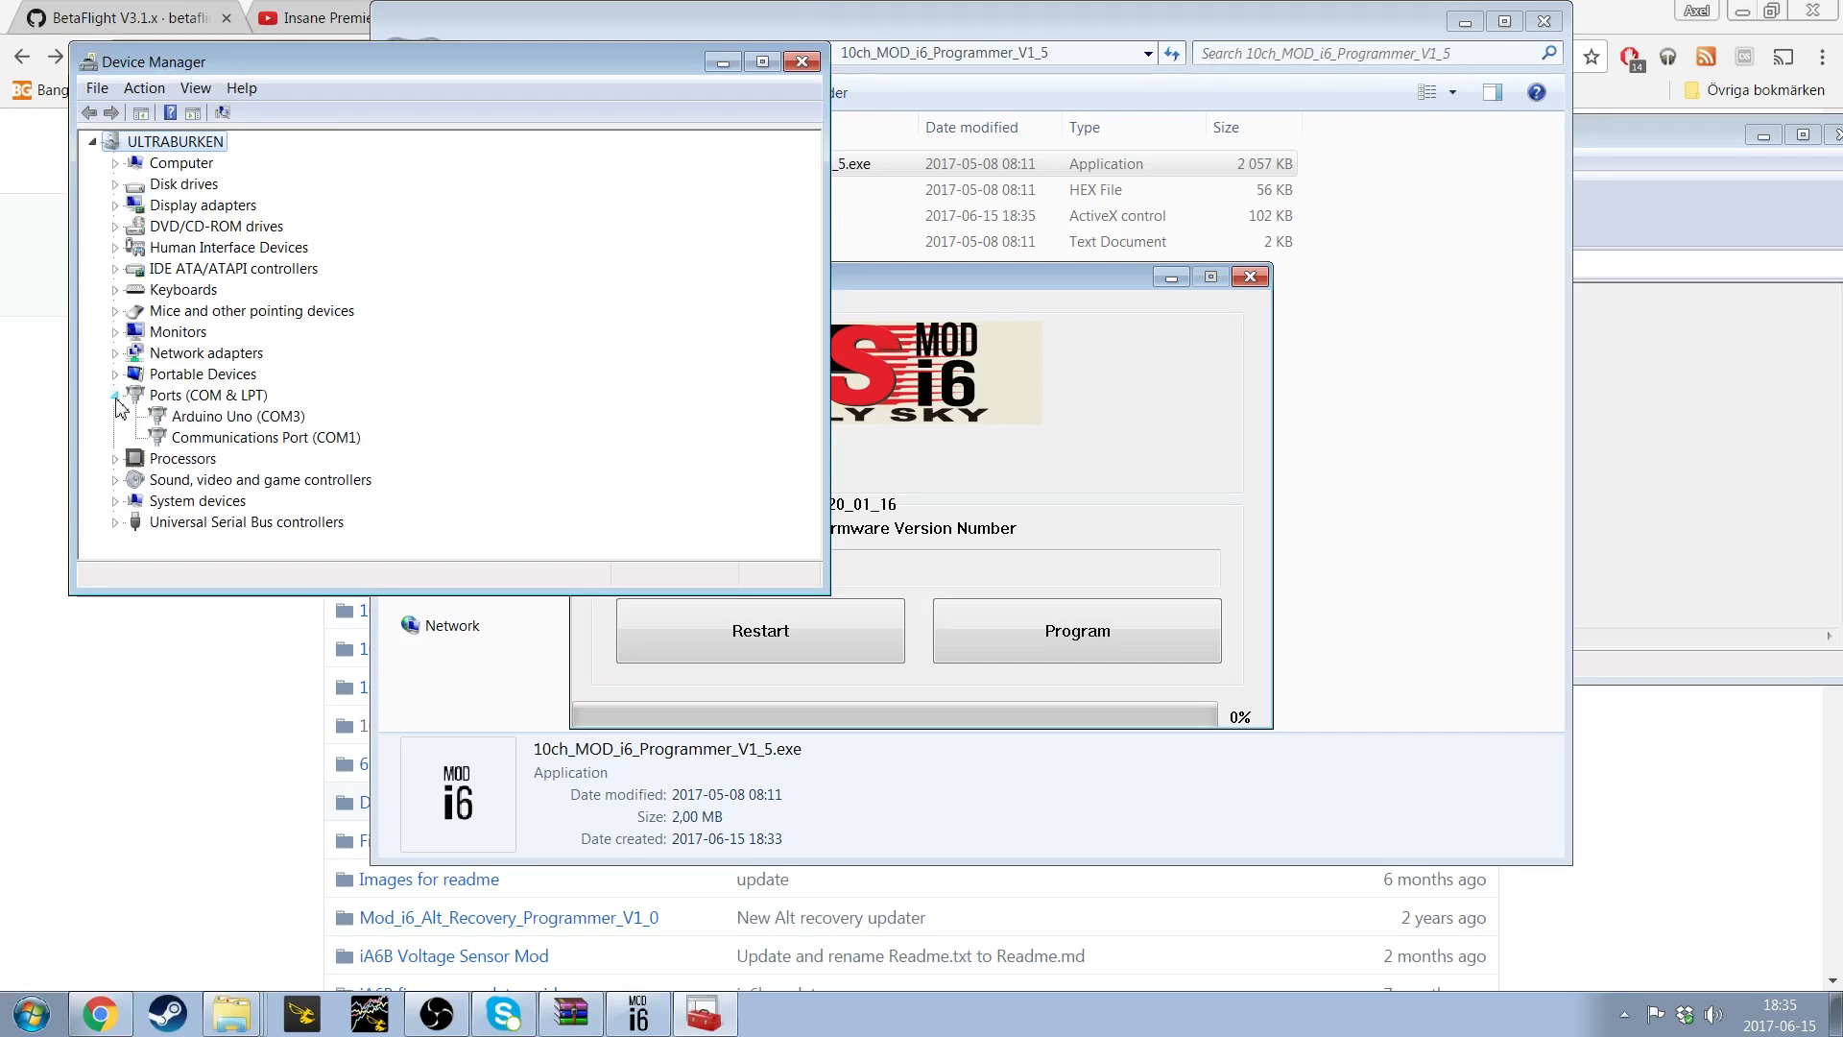
pyautogui.click(235, 416)
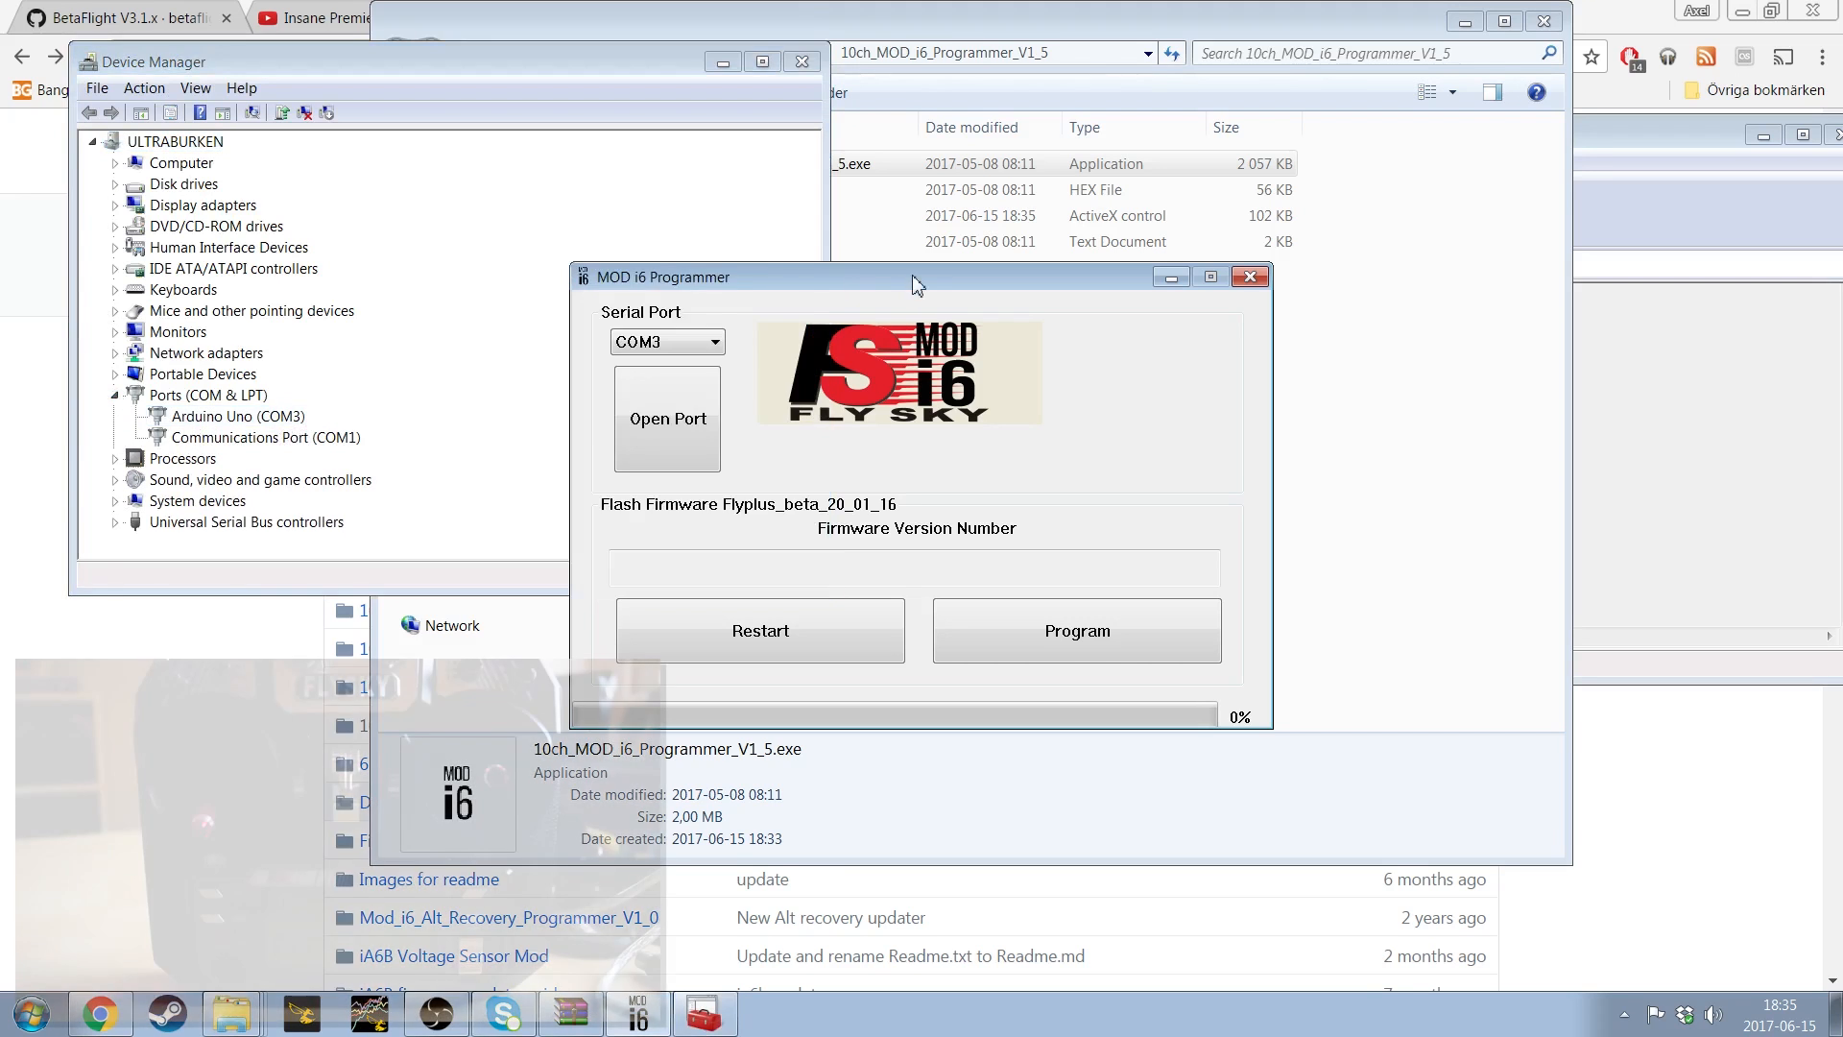
# Open port COM3 so the programmer reads firmware FLY-SKY i6 1.10.
pyautogui.click(667, 418)
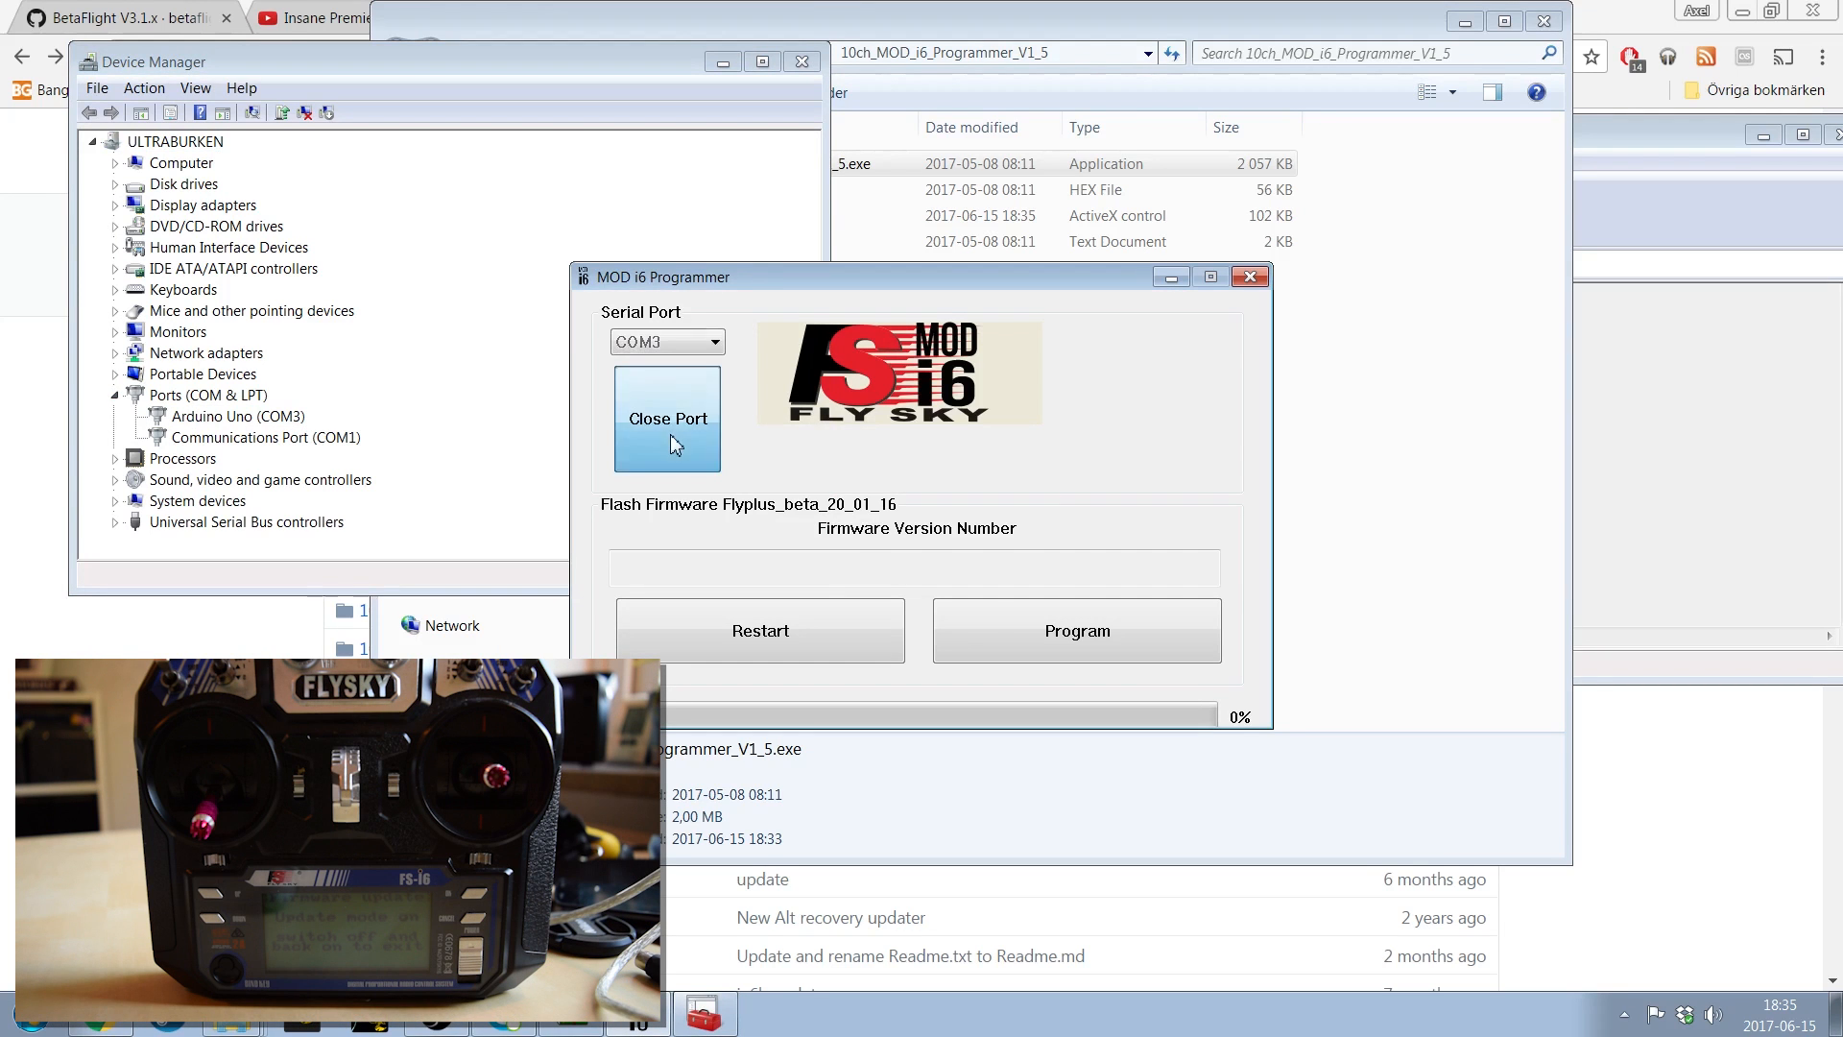
pyautogui.click(667, 418)
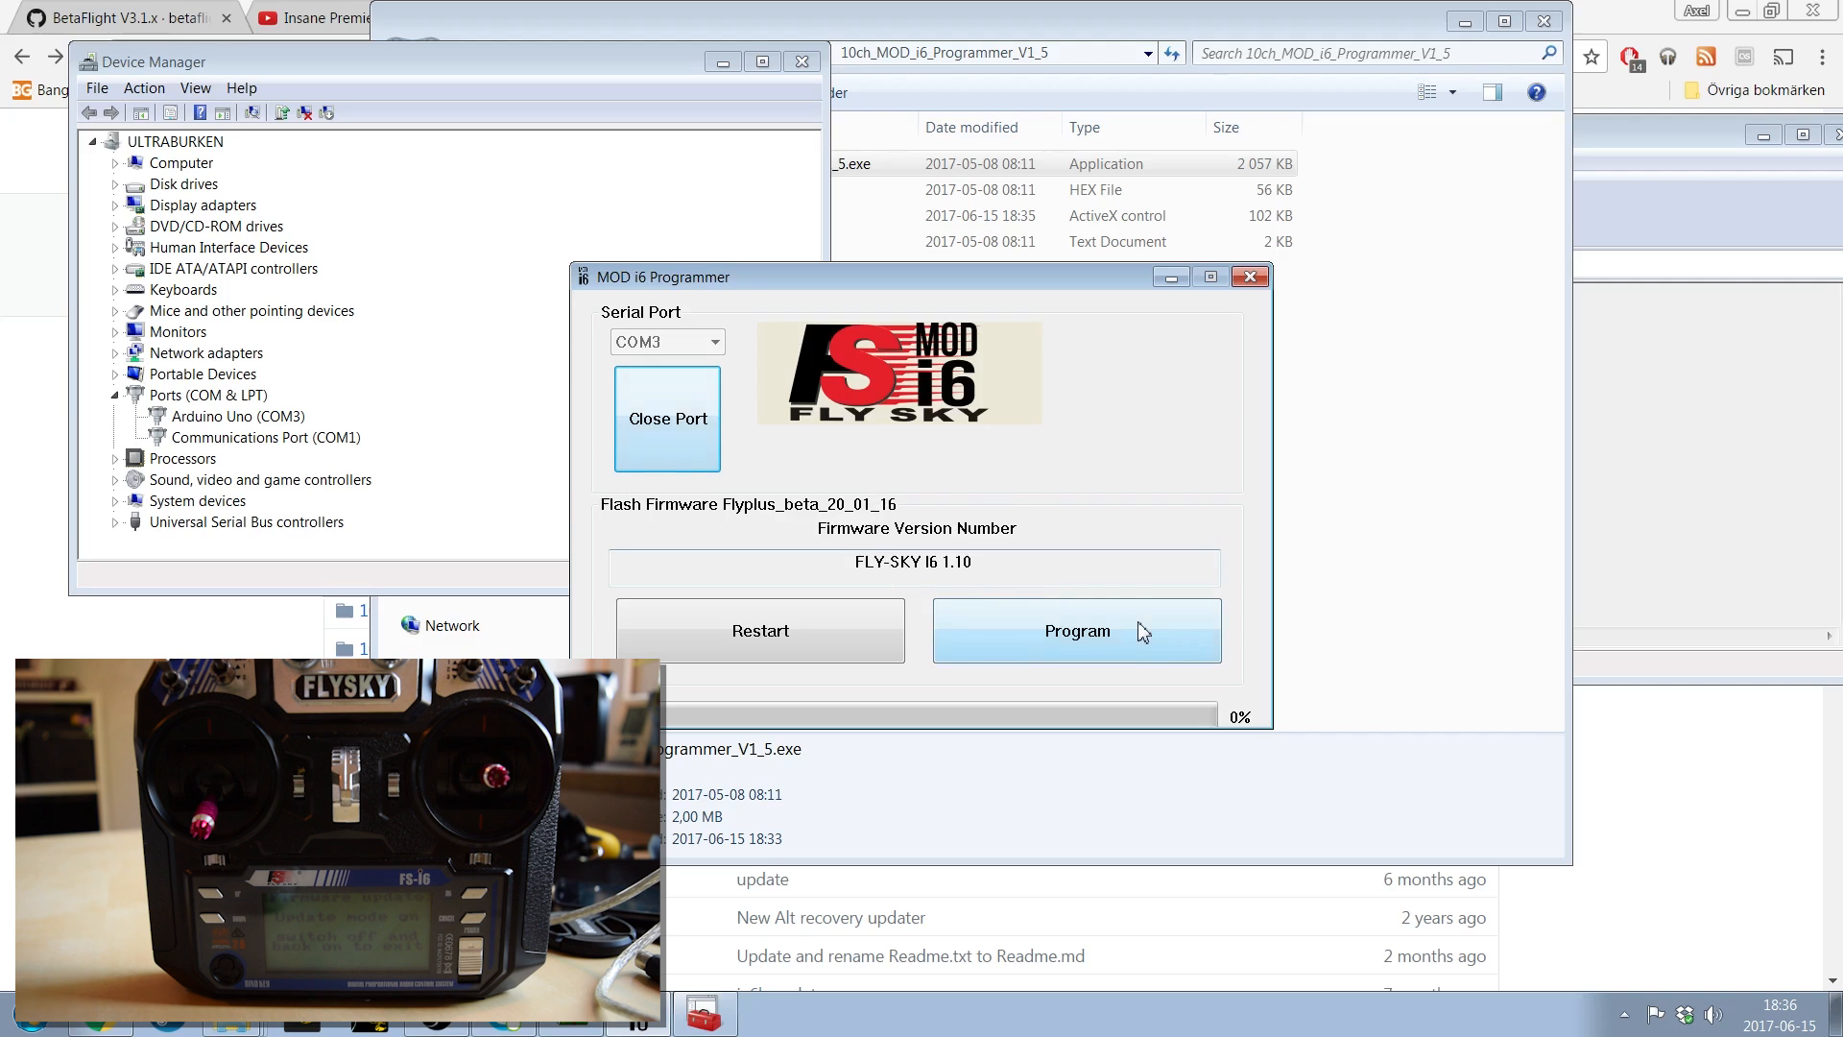
pyautogui.moveTo(1125, 645)
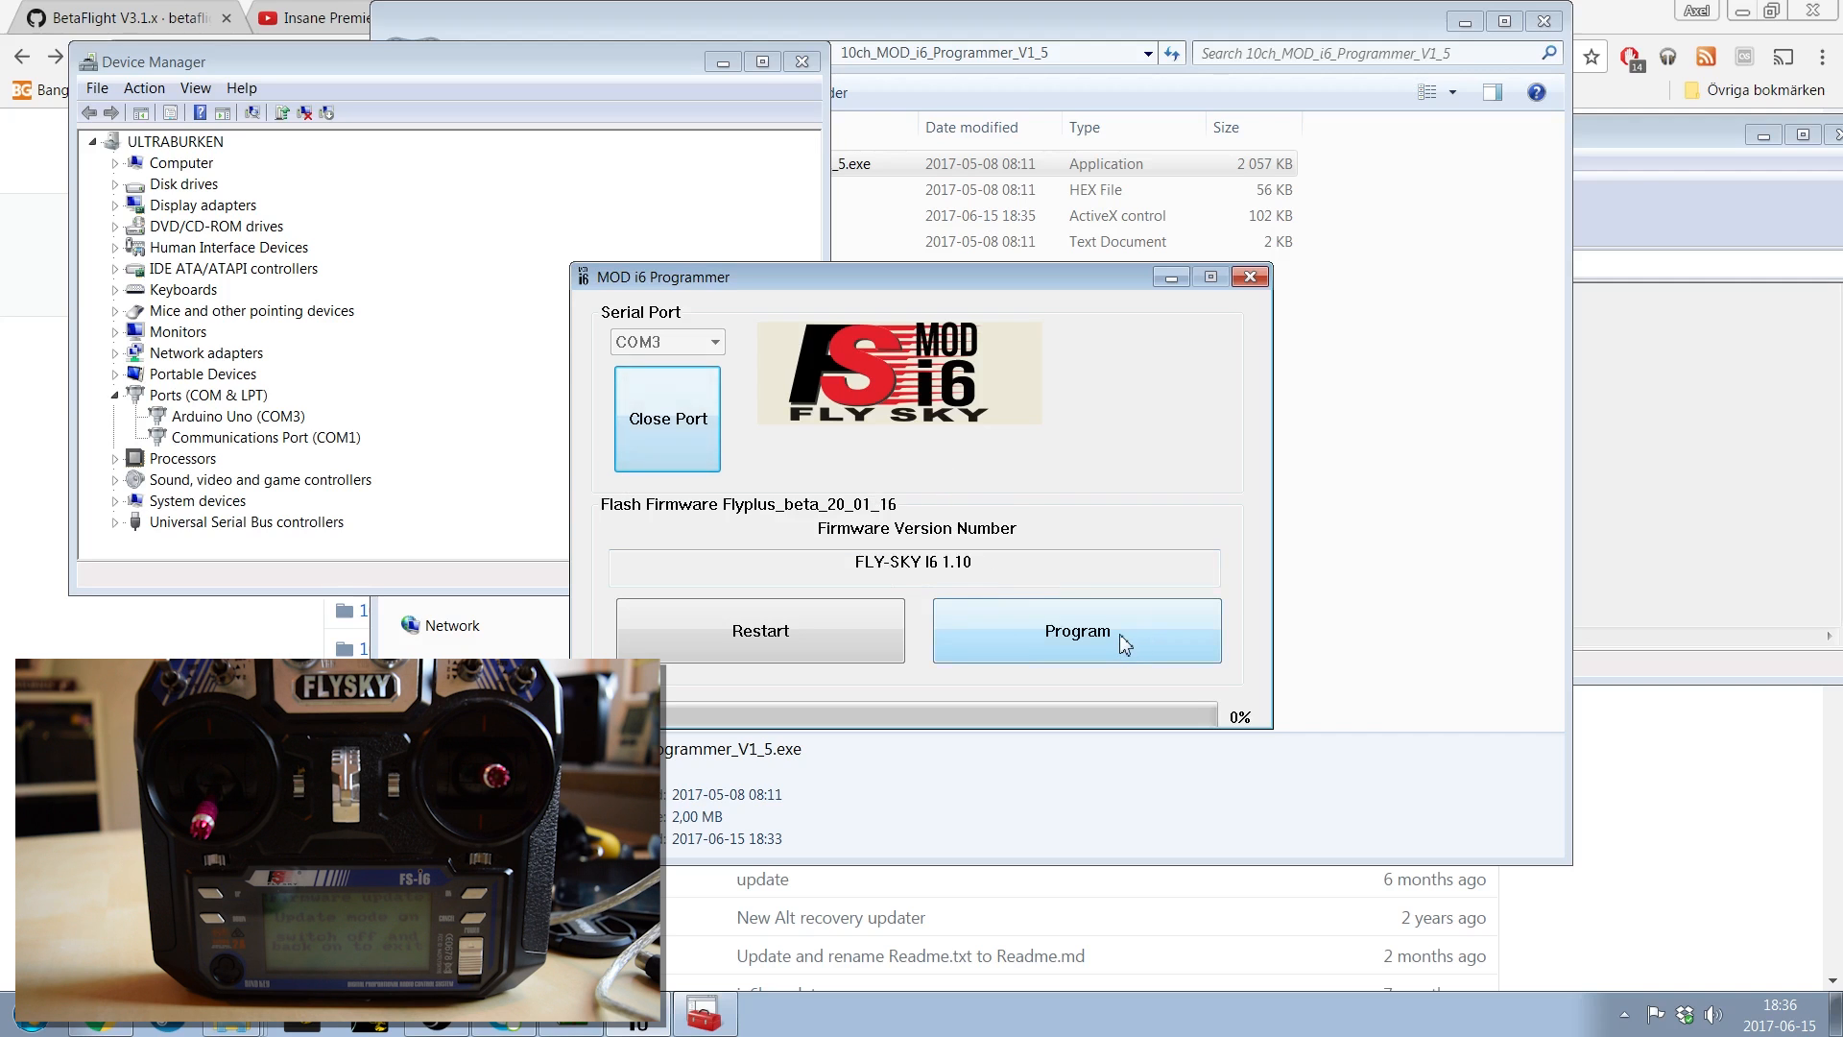
# Program the Flyplus_beta_20_01_16 firmware and wait for the progress bar to hit 100%.
pyautogui.click(1075, 629)
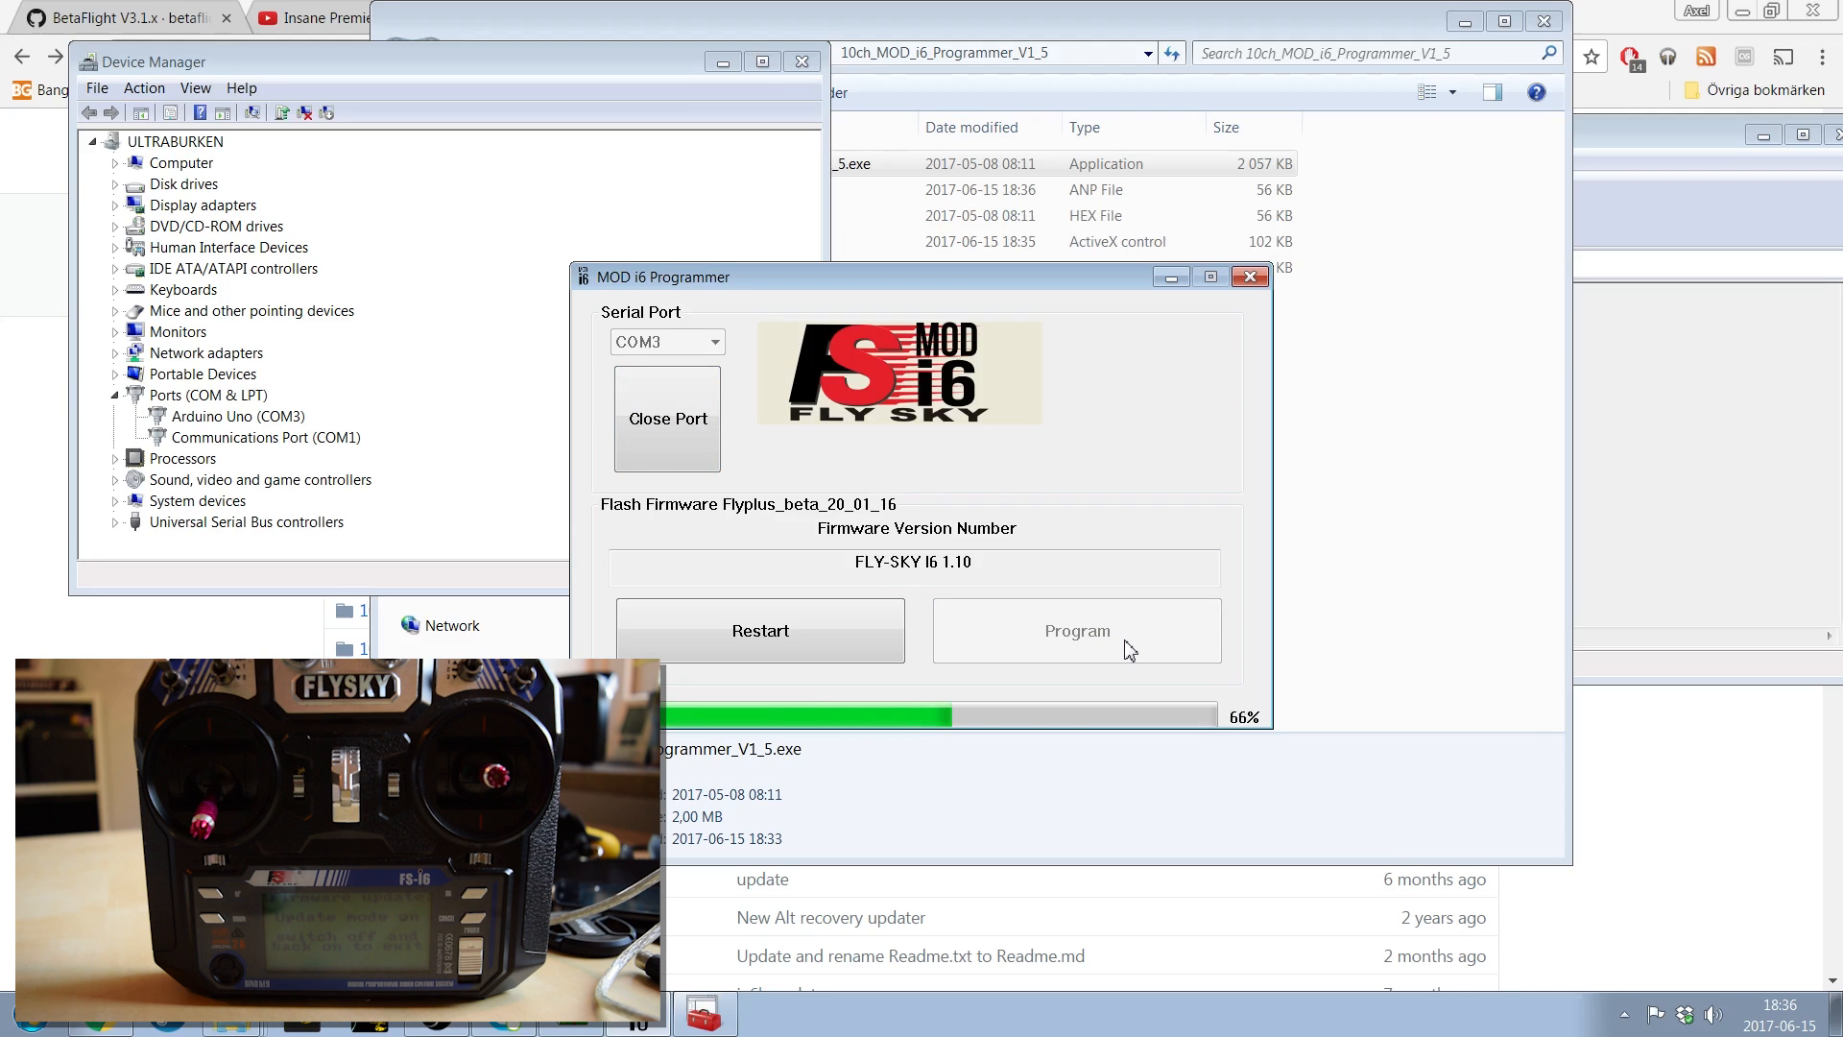
pyautogui.click(1074, 630)
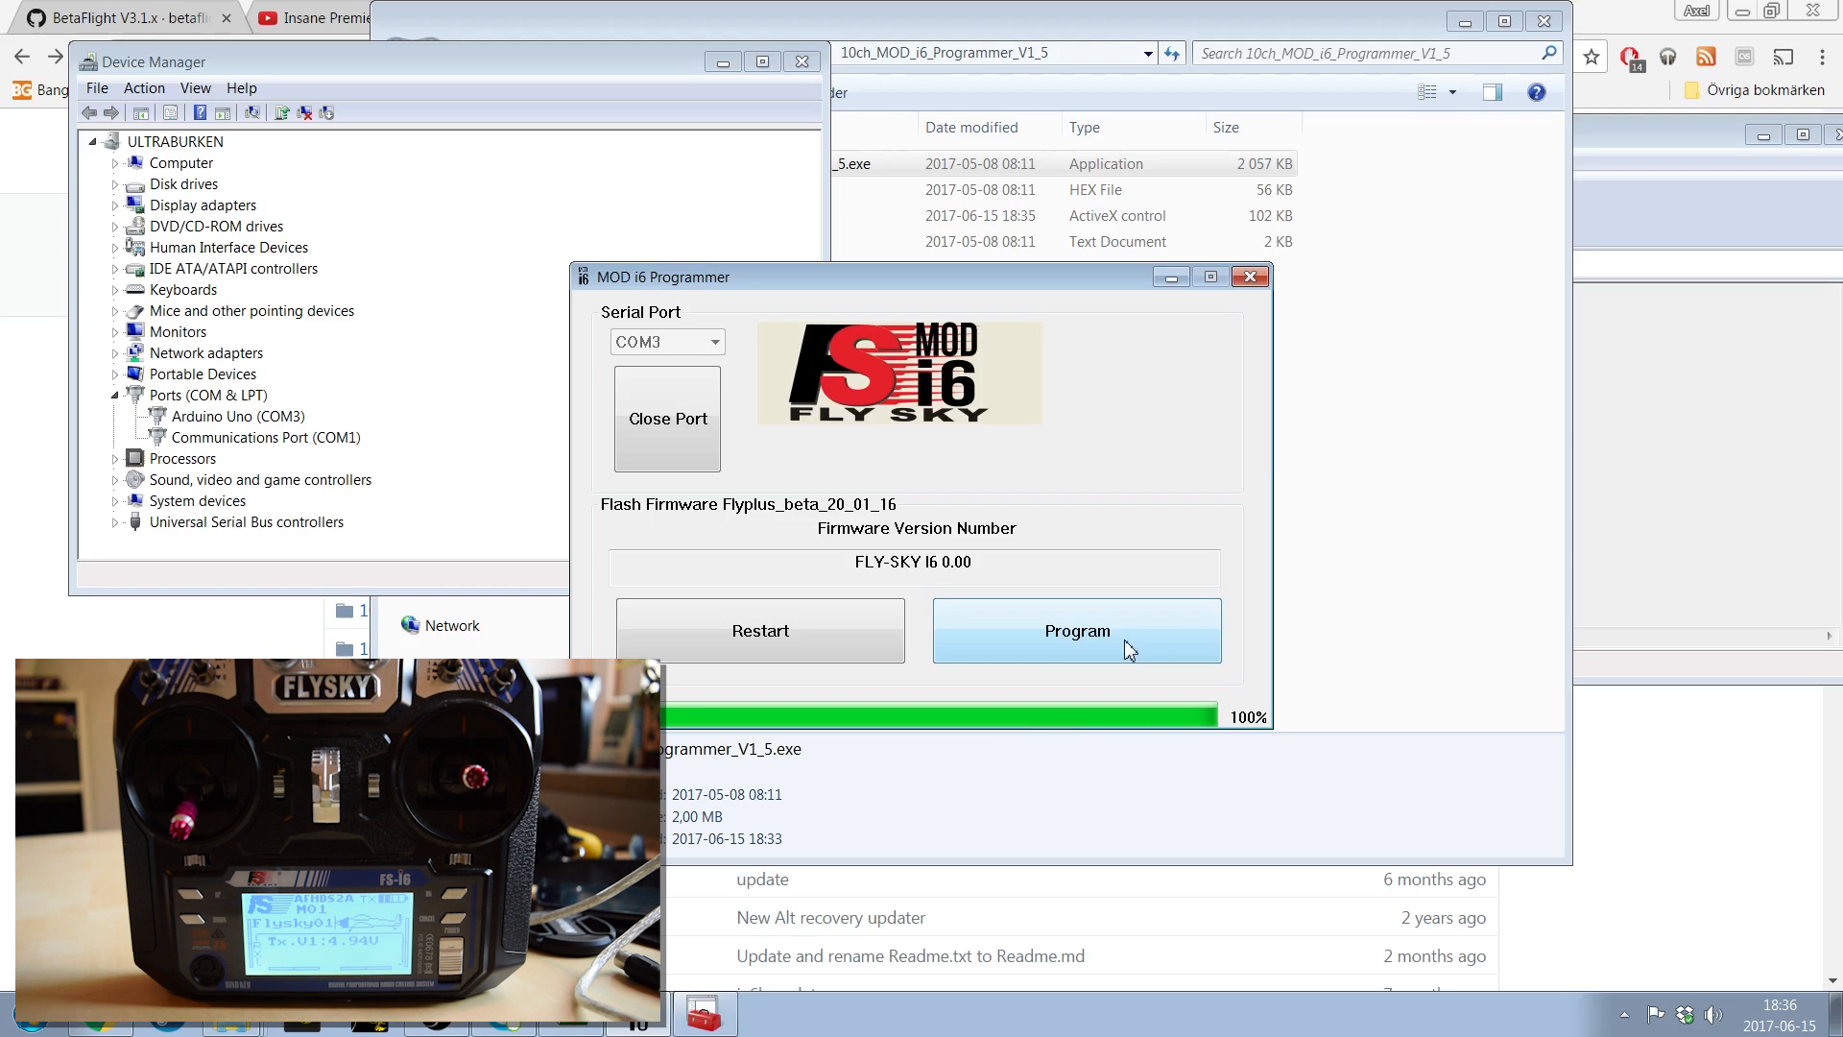